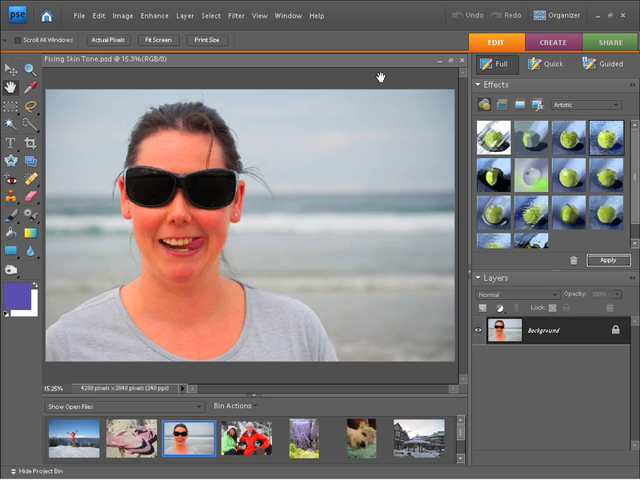
pyautogui.moveTo(430, 210)
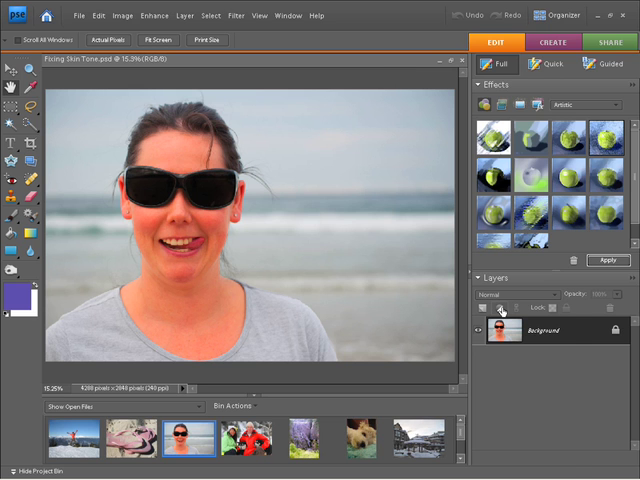
# Bring up the adjustment layer type menu from the Layers panel.
pyautogui.click(501, 308)
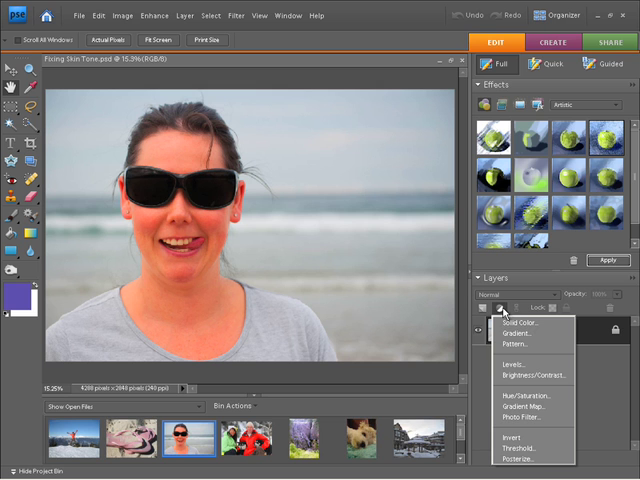
pyautogui.moveTo(505, 400)
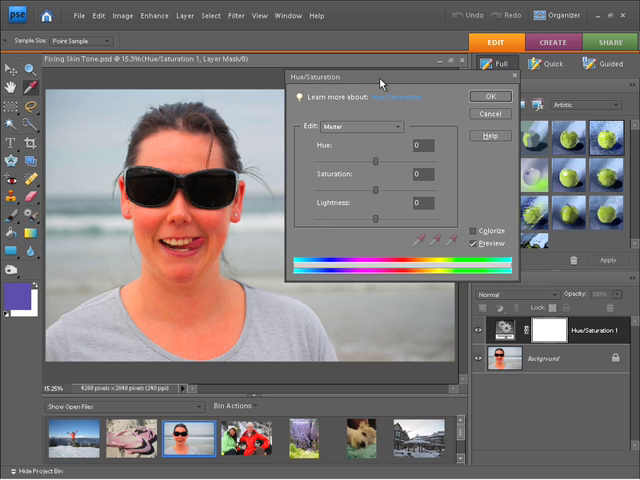
pyautogui.moveTo(347, 137)
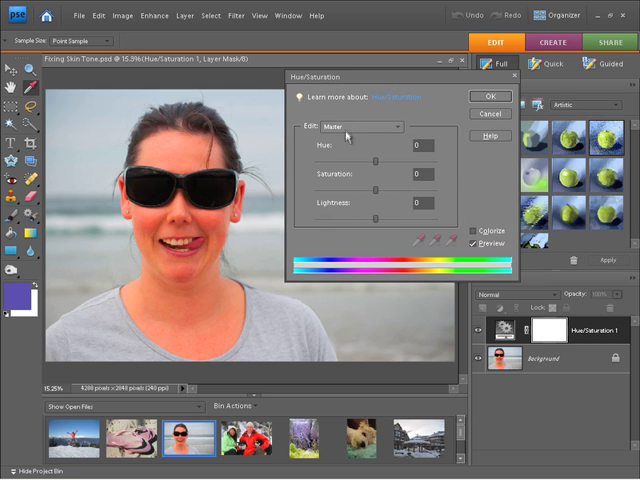
# Expand the Edit colour-range list in the new Hue/Saturation adjustment layer.
pyautogui.click(365, 126)
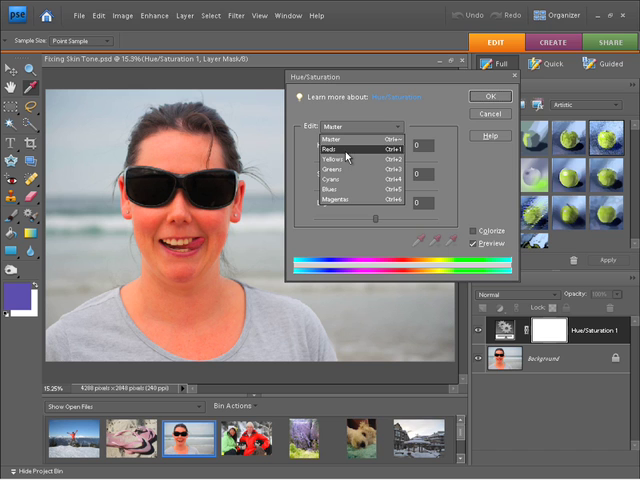
pyautogui.moveTo(340, 162)
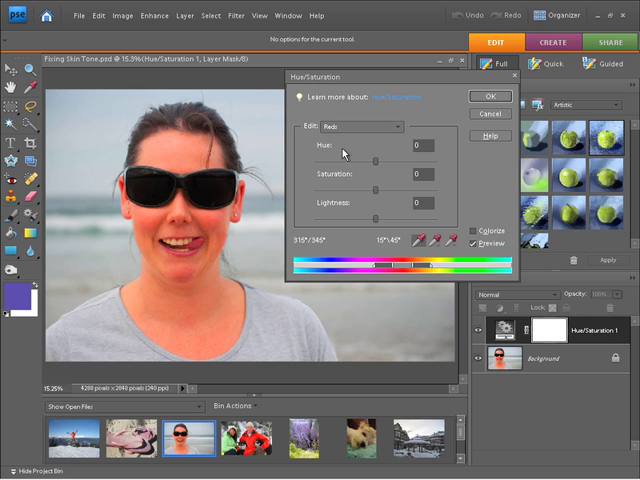
pyautogui.moveTo(372, 196)
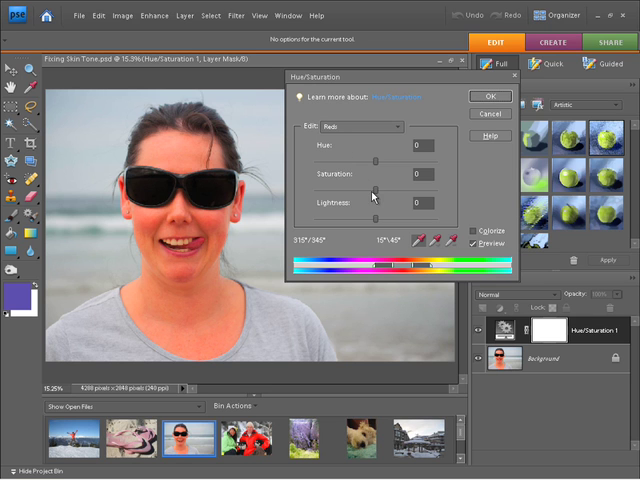
pyautogui.moveTo(375, 197)
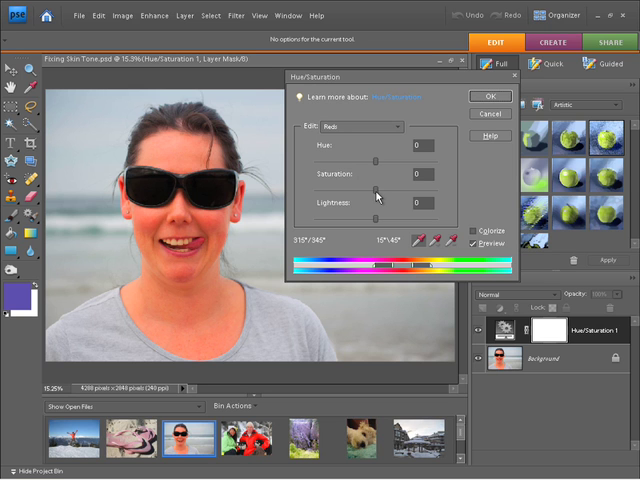
# Lower the Saturation of the reds to soften the reddish skin.
pyautogui.moveTo(377, 190); pyautogui.dragTo(366, 190)
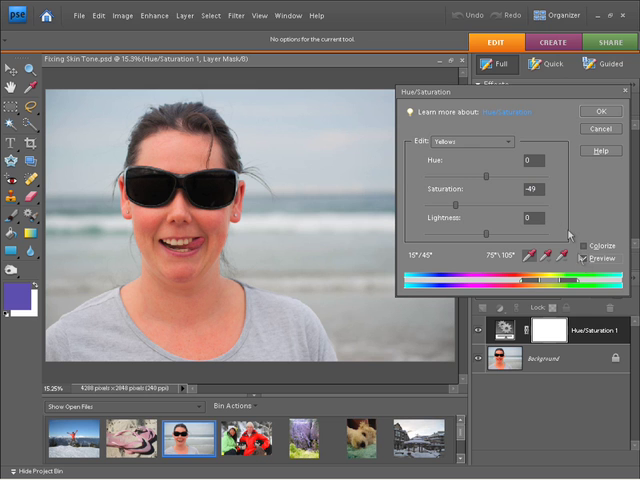
# Switch the range to Blues and raise Saturation to +80 for a bluer sky and sea.
pyautogui.click(456, 140)
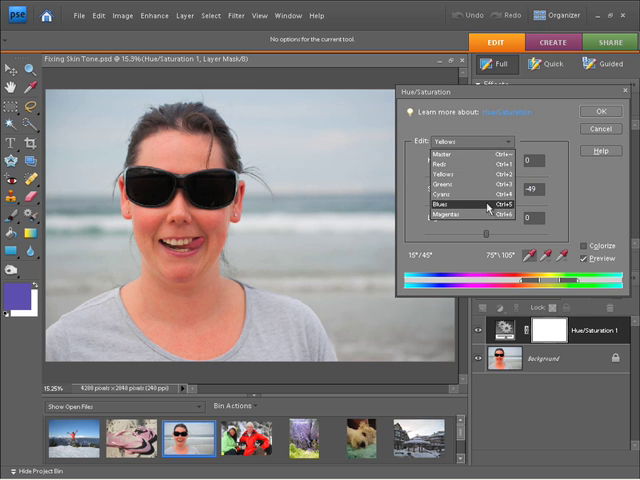
pyautogui.click(447, 201)
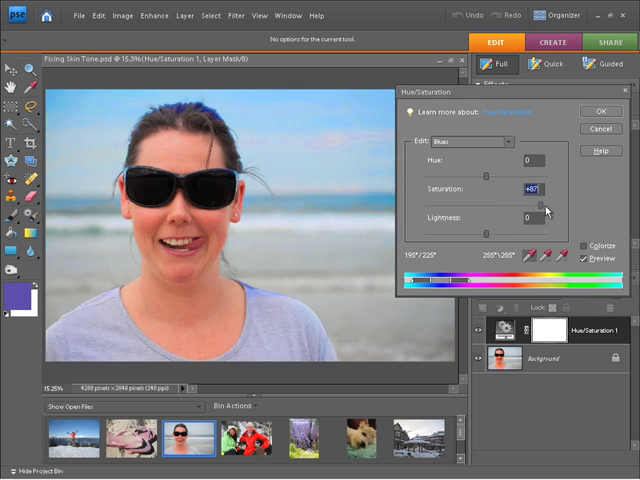
pyautogui.moveTo(547, 207); pyautogui.dragTo(537, 207)
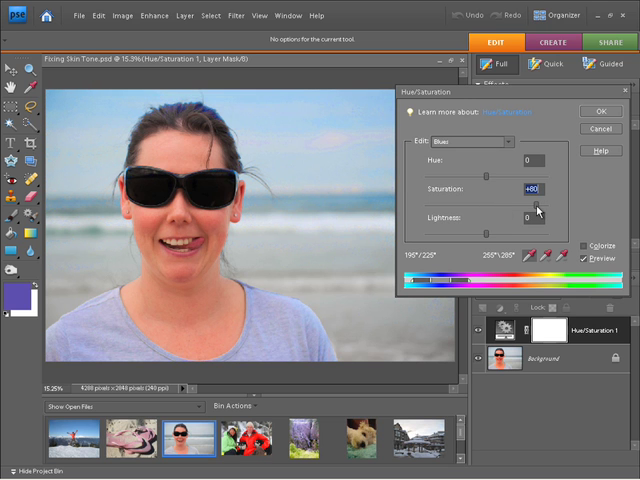